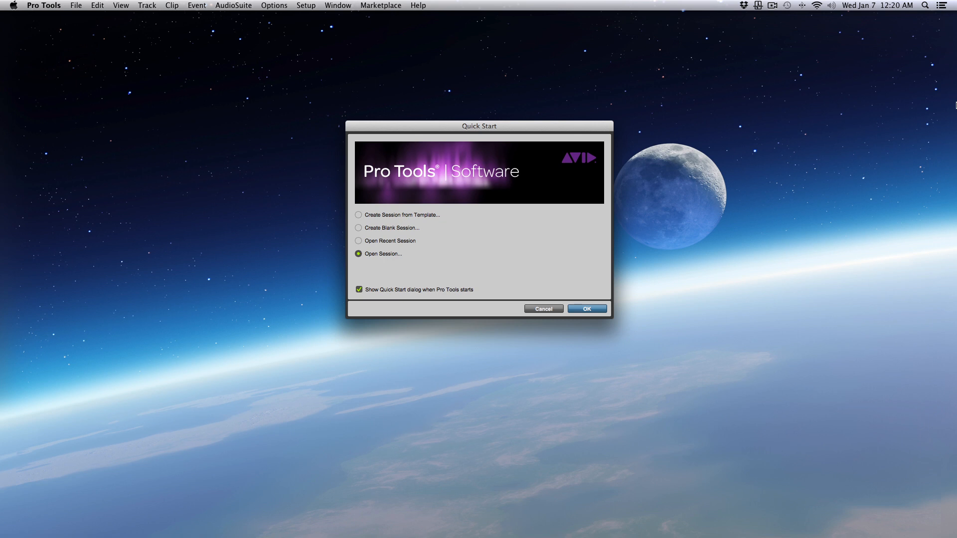
# - From the Quick Start dialog, open the existing Mixing - Tutorial session
pyautogui.click(586, 308)
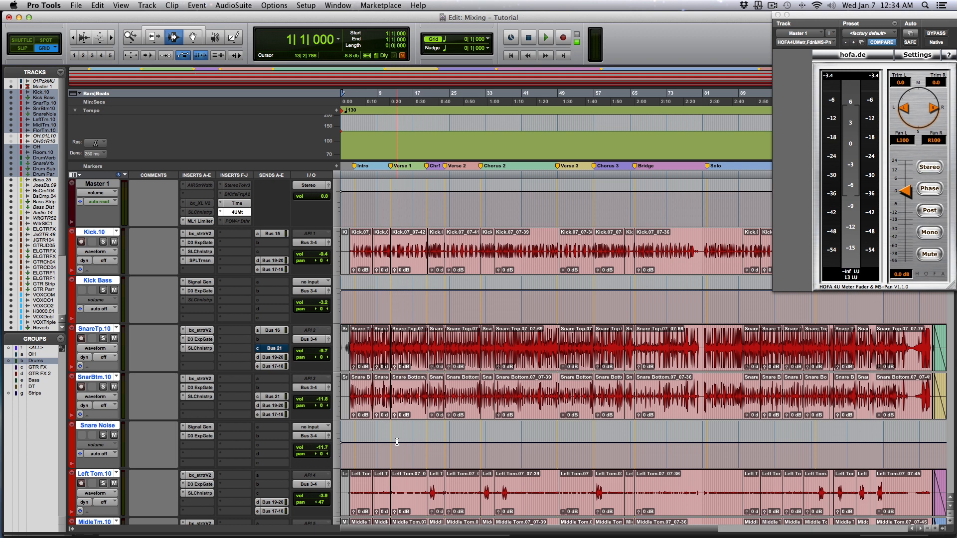
# - Place the playback point at 2|4|924, near the start of the song intro
pyautogui.scroll(-3)
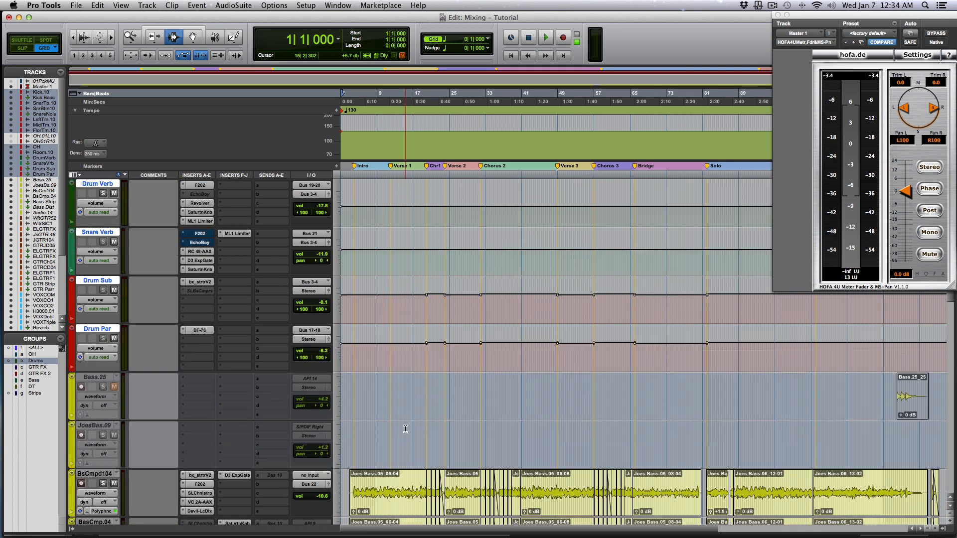
pyautogui.scroll(3)
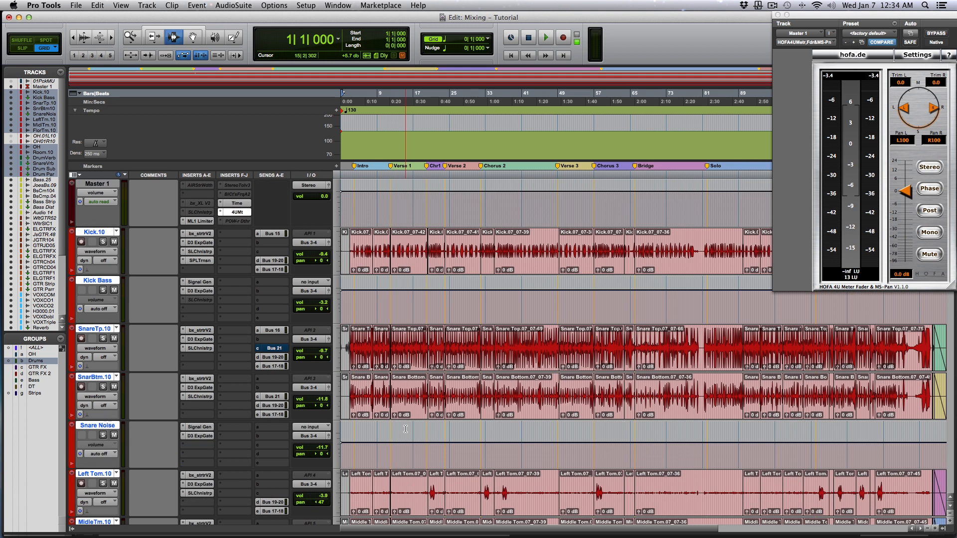
pyautogui.click(545, 37)
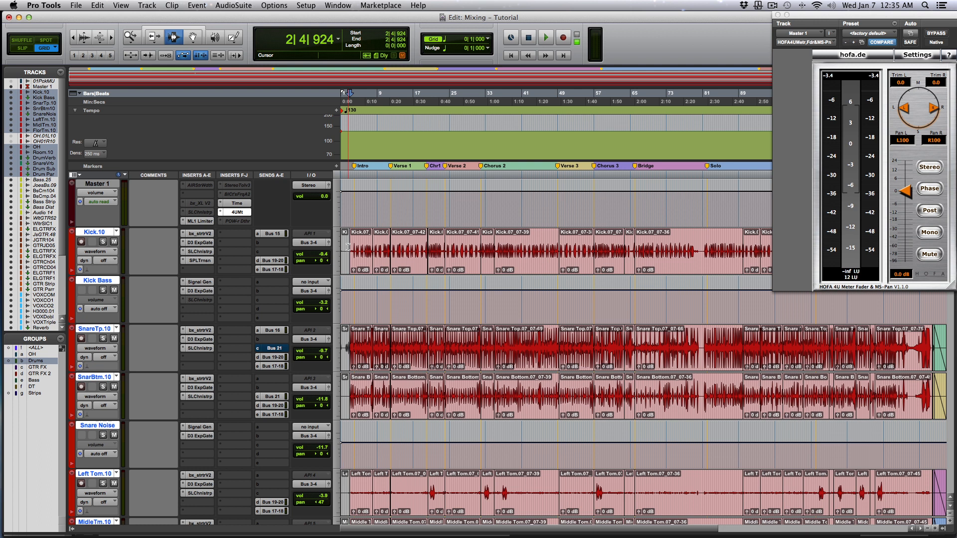
pyautogui.click(348, 279)
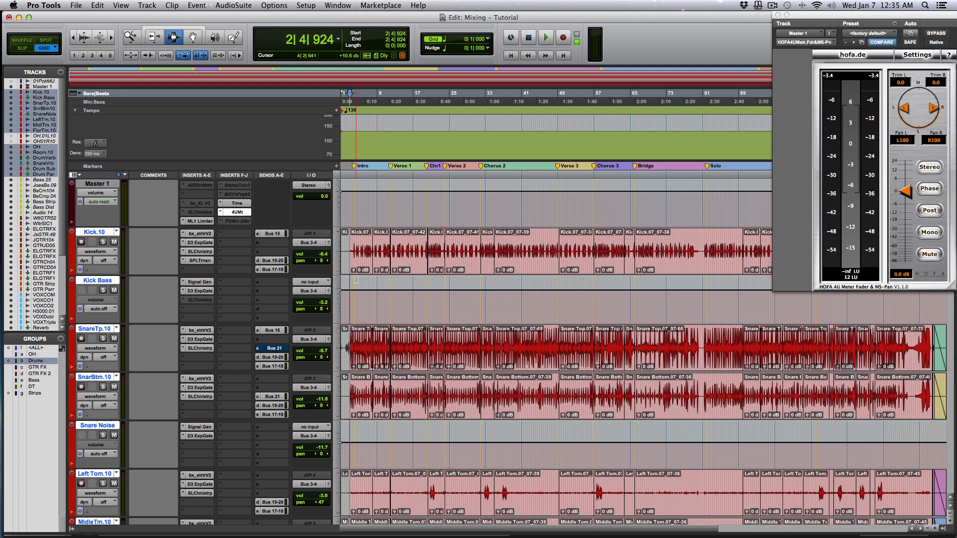
pyautogui.scroll(-3)
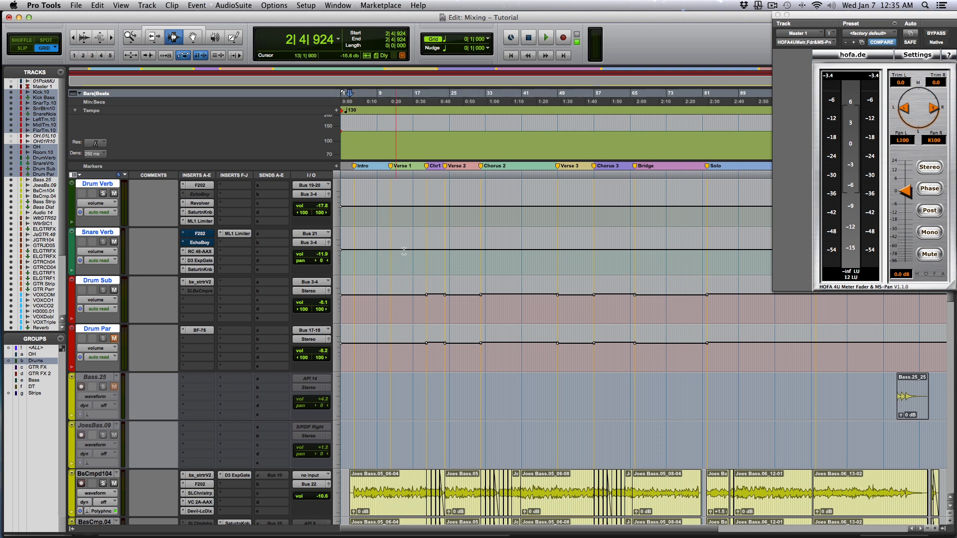
# - Play the drums while muting and unmuting the Drum Par track to compare
pyautogui.scroll(-3)
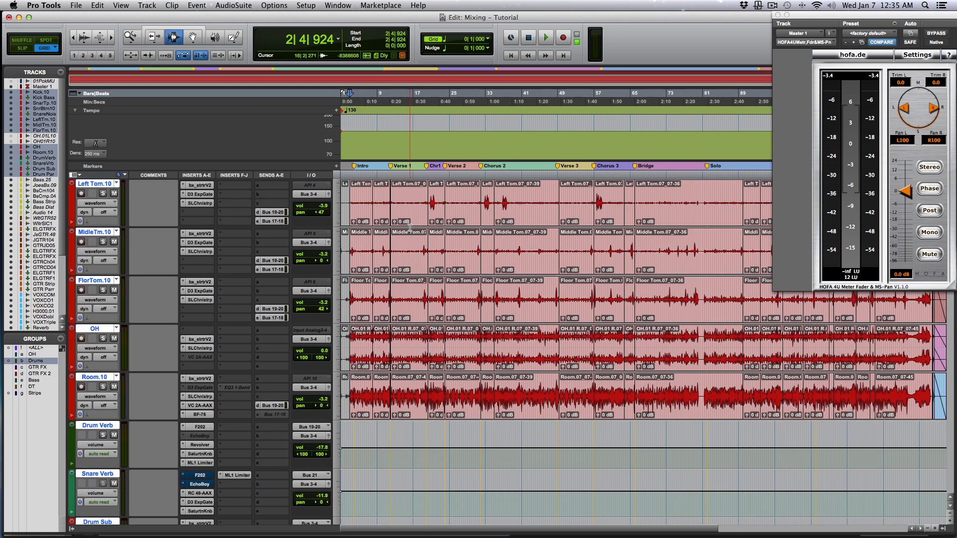
pyautogui.click(545, 38)
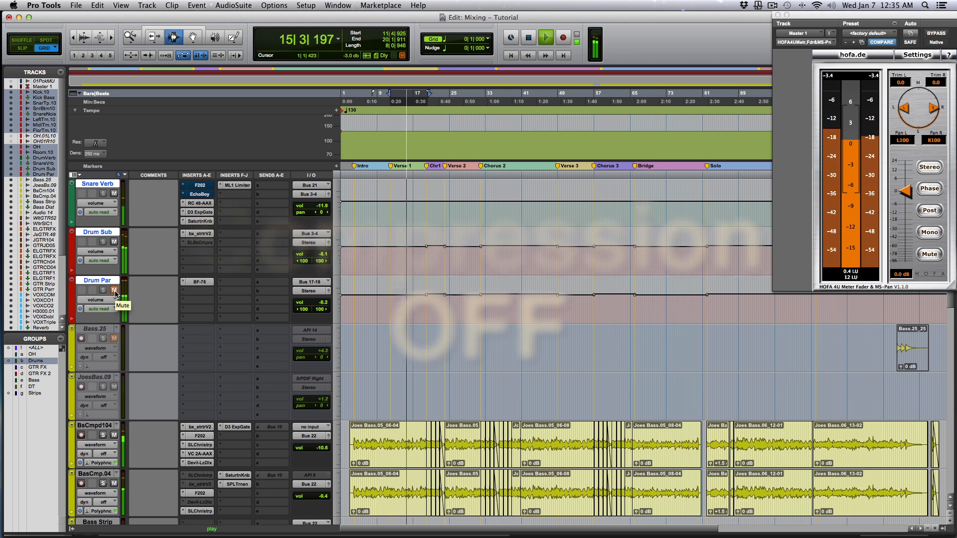
pyautogui.click(114, 290)
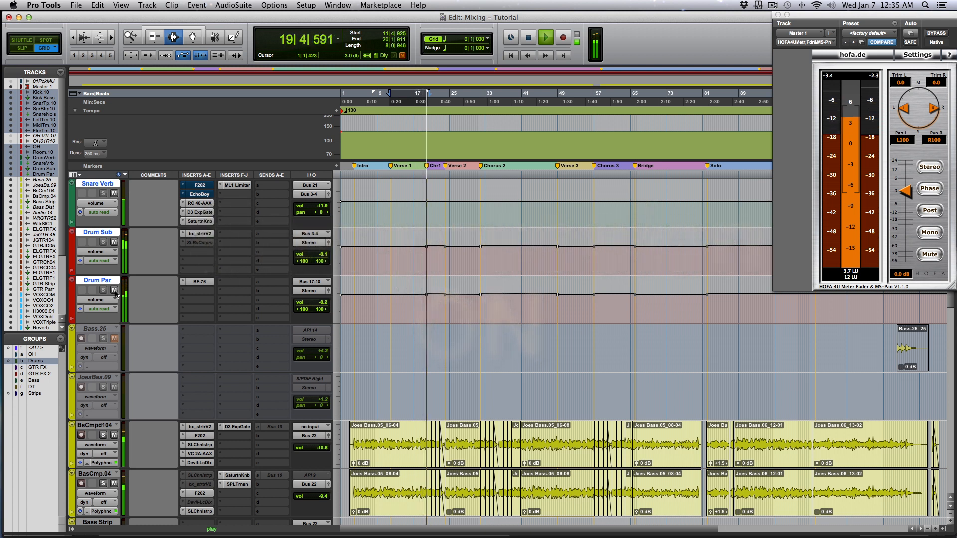
pyautogui.click(527, 37)
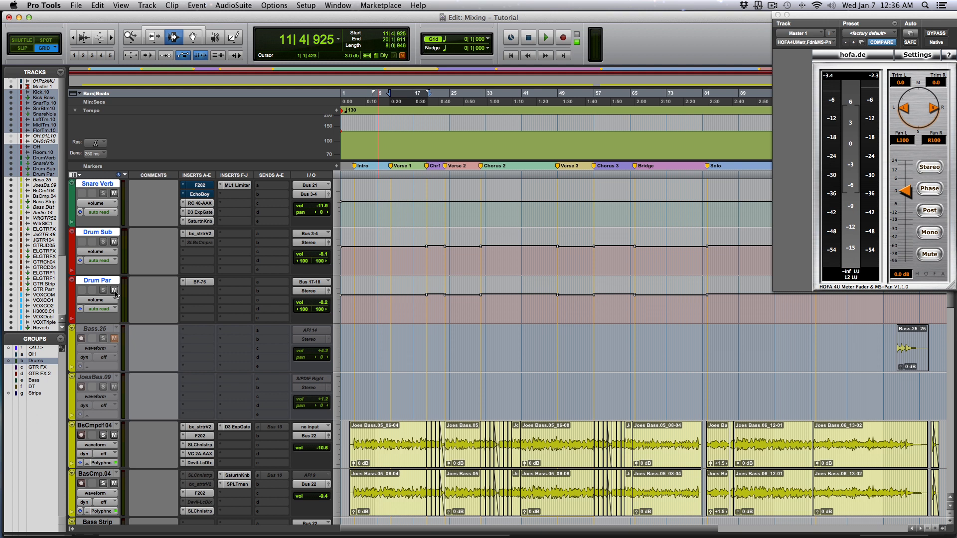
pyautogui.click(544, 37)
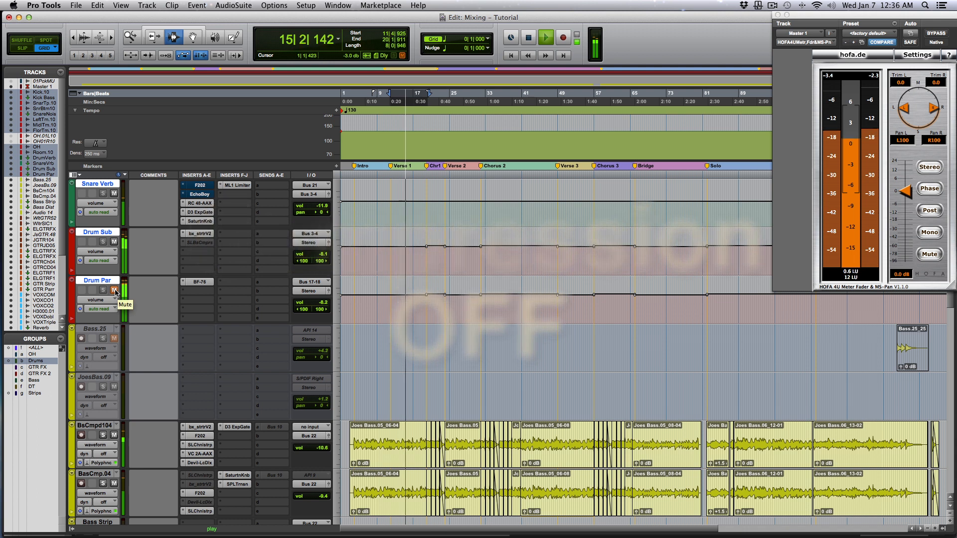
# - Mute Drum Par during playback to hear the drums without parallel compression
pyautogui.click(114, 289)
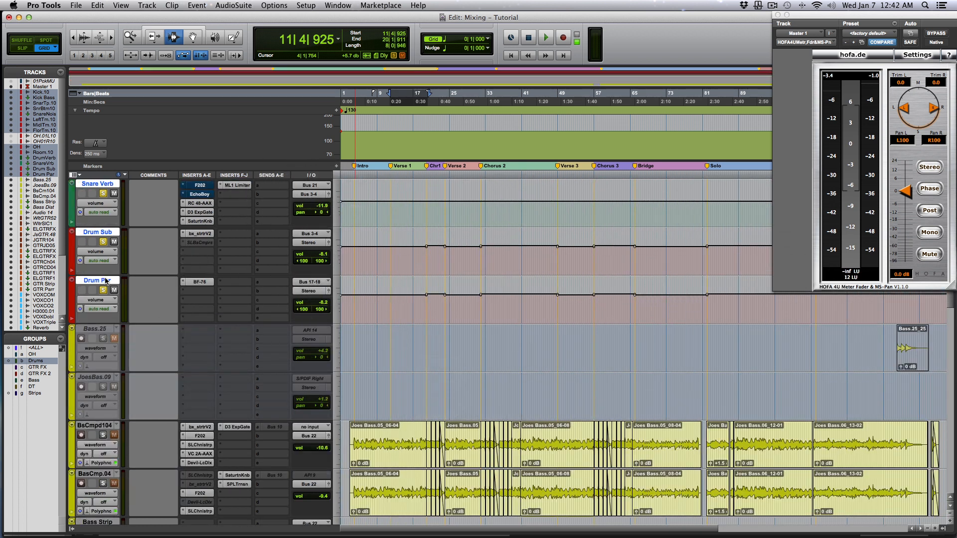
# - Create a stereo Aux Input track named Parallel Comp below Drum Par
pyautogui.click(146, 5)
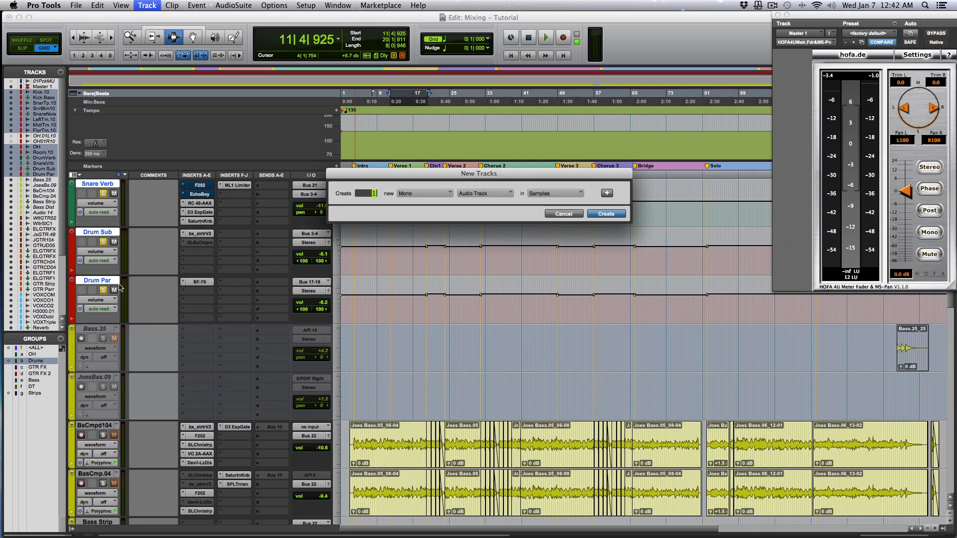
pyautogui.click(424, 193)
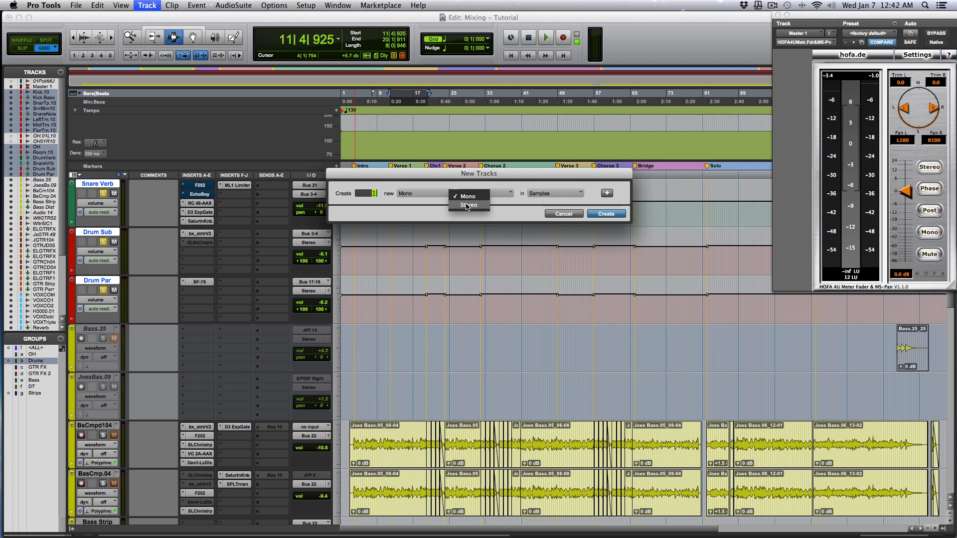
pyautogui.click(469, 204)
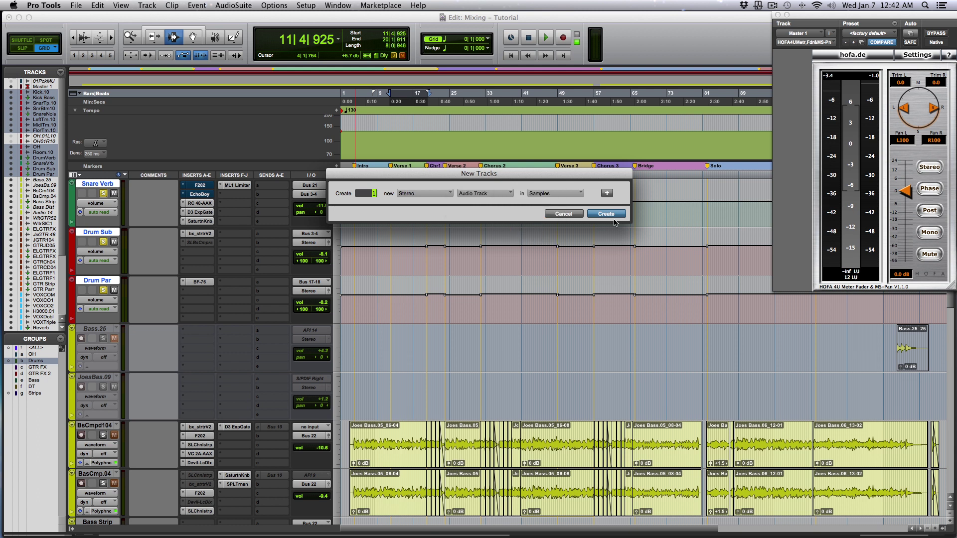
pyautogui.click(484, 193)
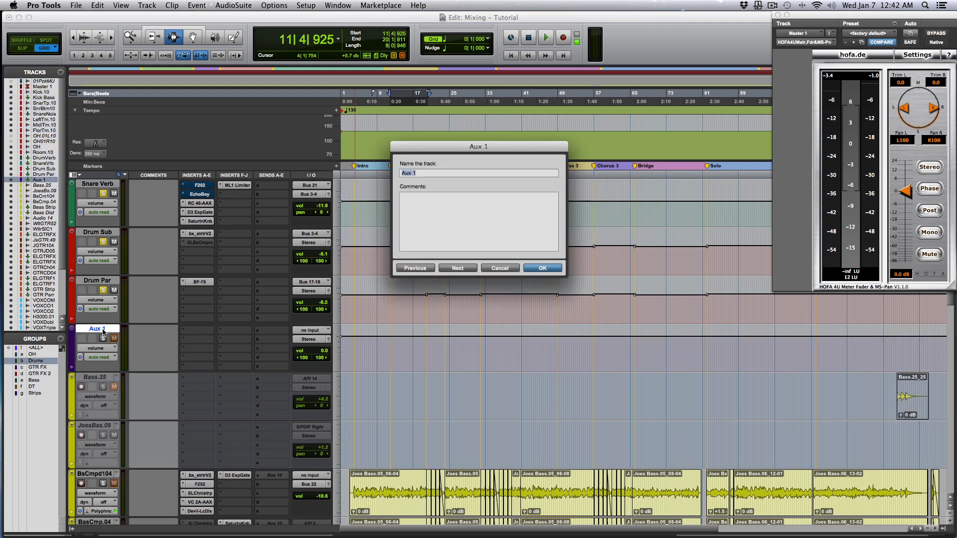
pyautogui.click(541, 267)
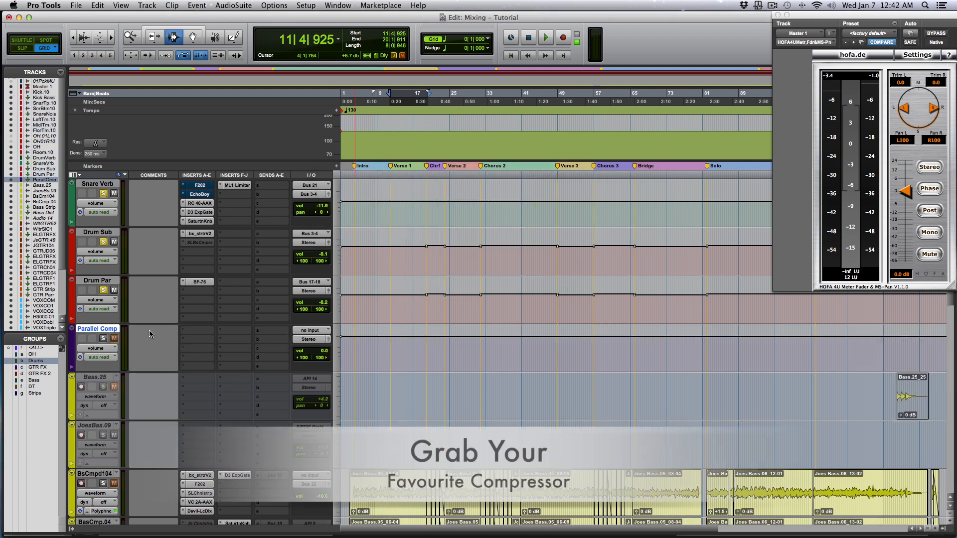
pyautogui.click(199, 339)
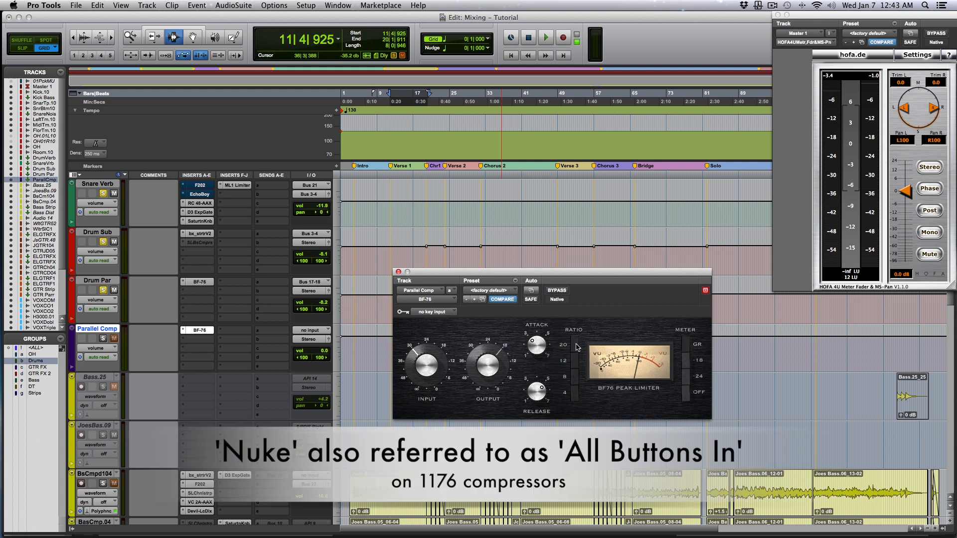
pyautogui.moveTo(488, 347)
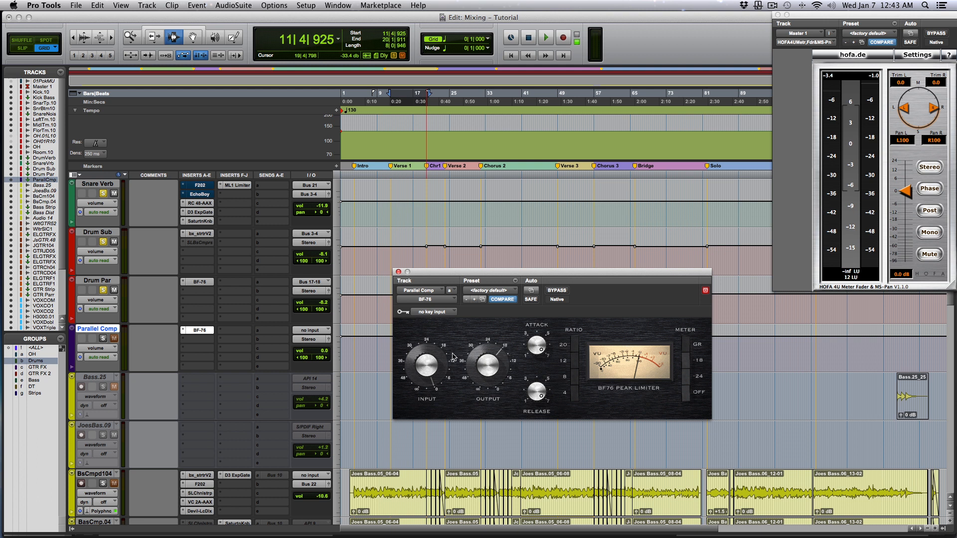
pyautogui.moveTo(470, 350)
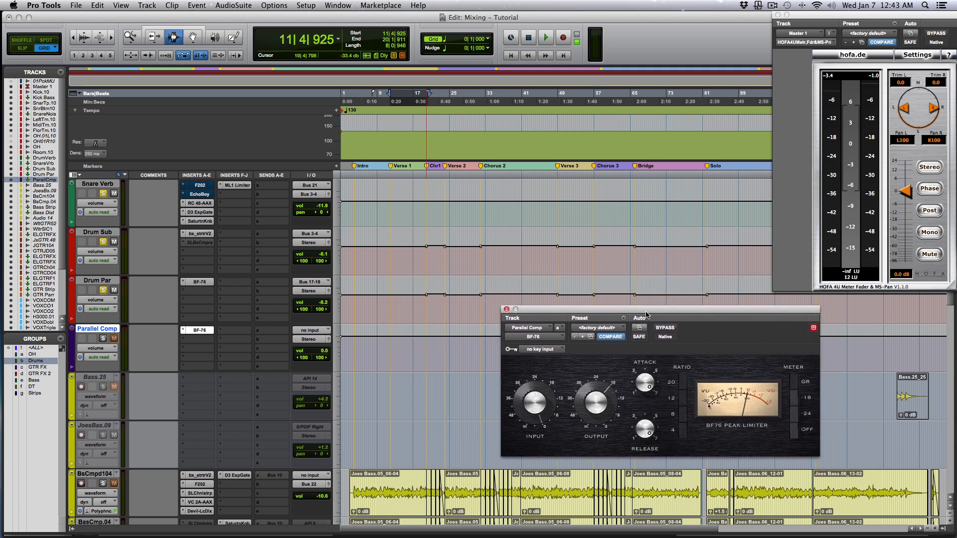
pyautogui.moveTo(642, 316)
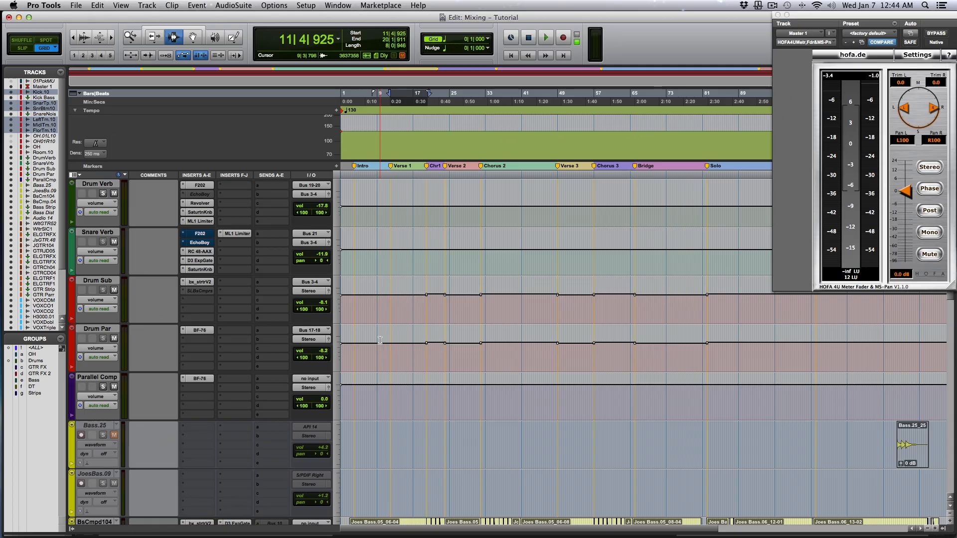
pyautogui.scroll(3)
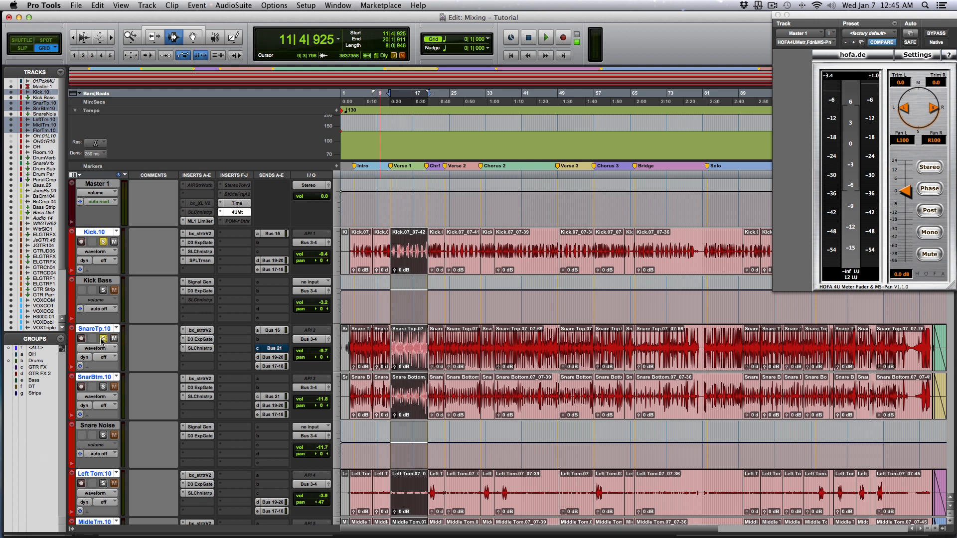
pyautogui.scroll(-3)
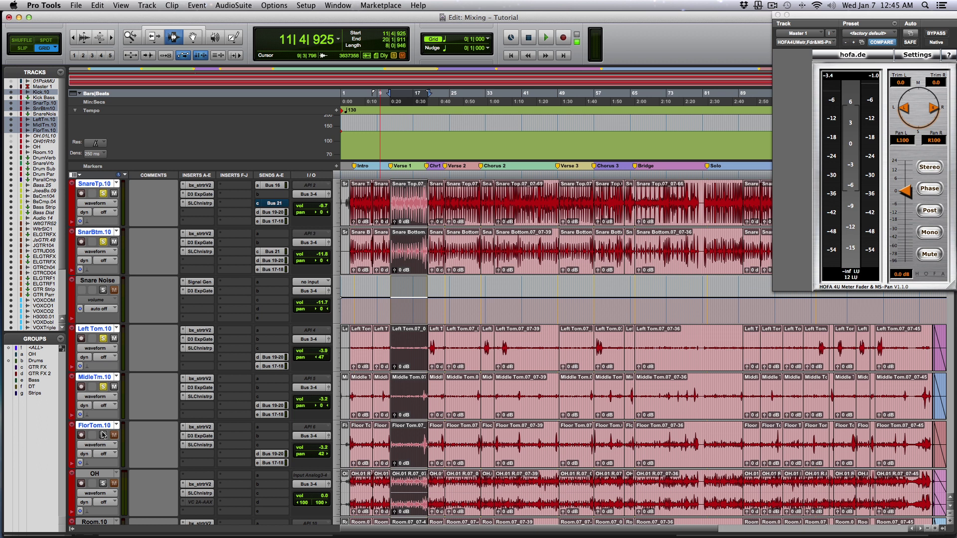
pyautogui.scroll(-3)
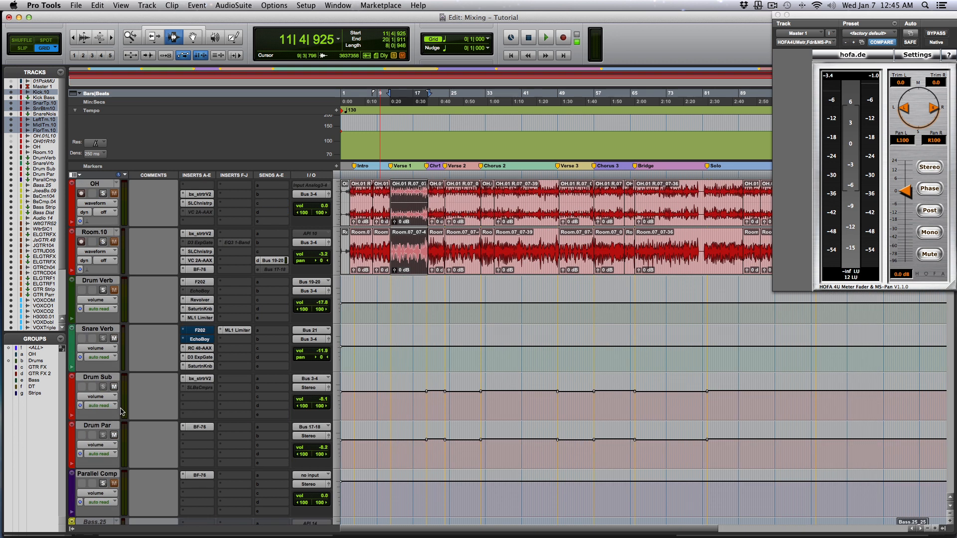
pyautogui.scroll(3)
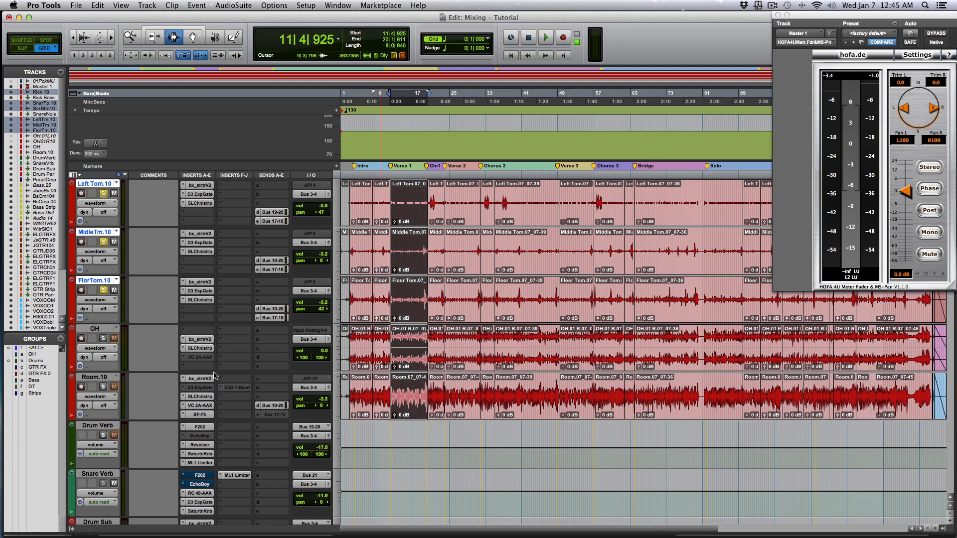
pyautogui.moveTo(277, 352)
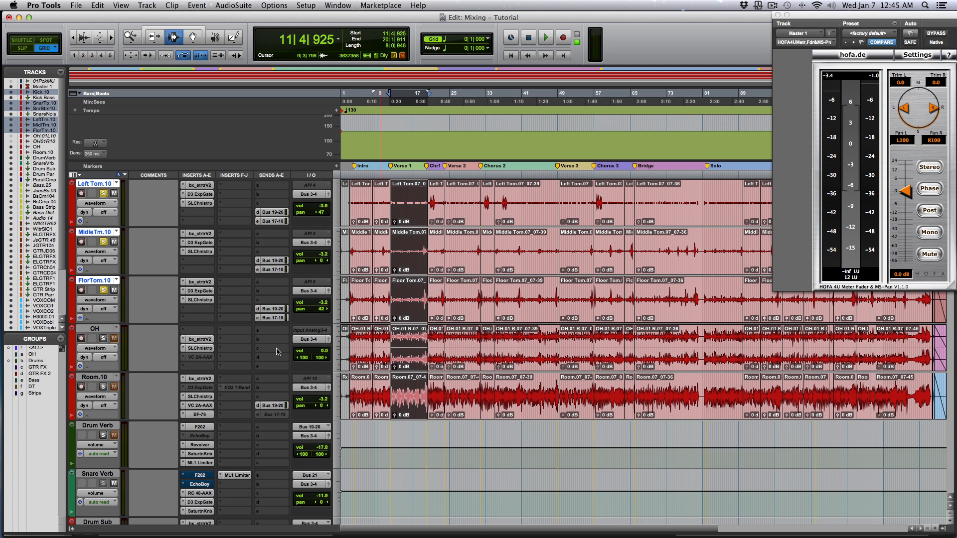
pyautogui.scroll(-3)
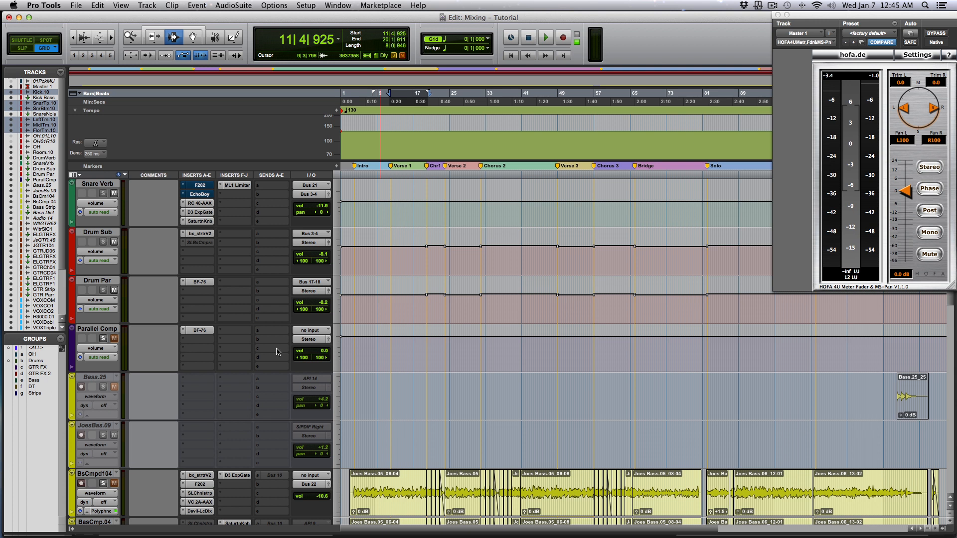
pyautogui.moveTo(262, 351)
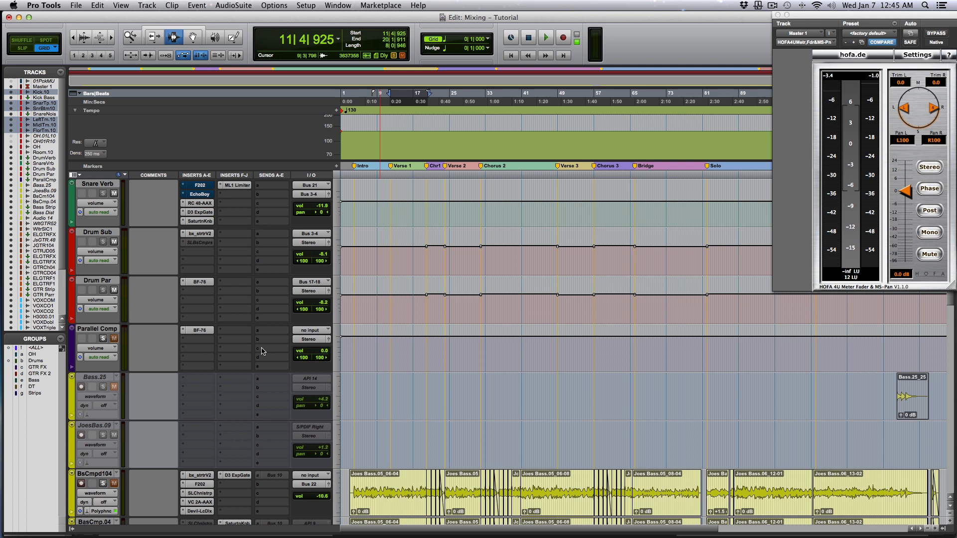
pyautogui.moveTo(153, 350)
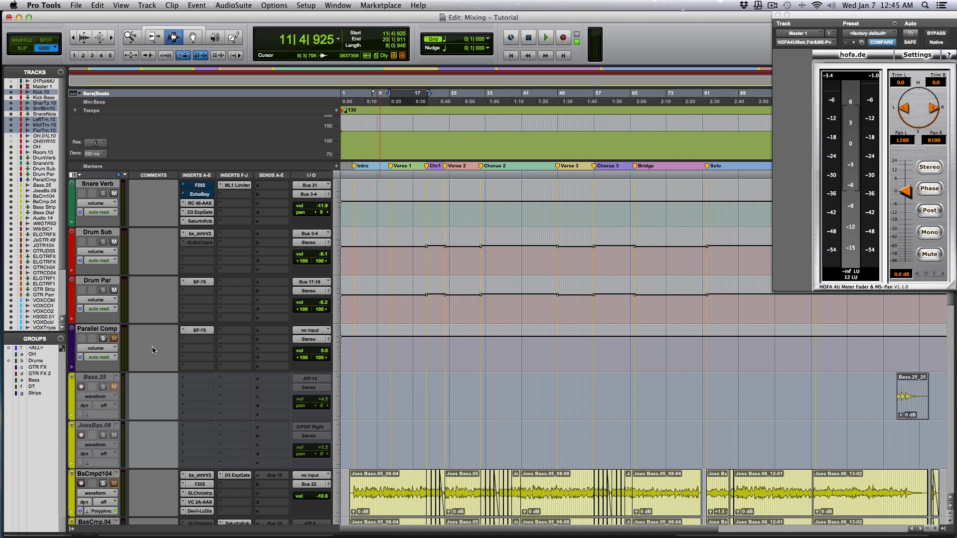
pyautogui.moveTo(258, 341)
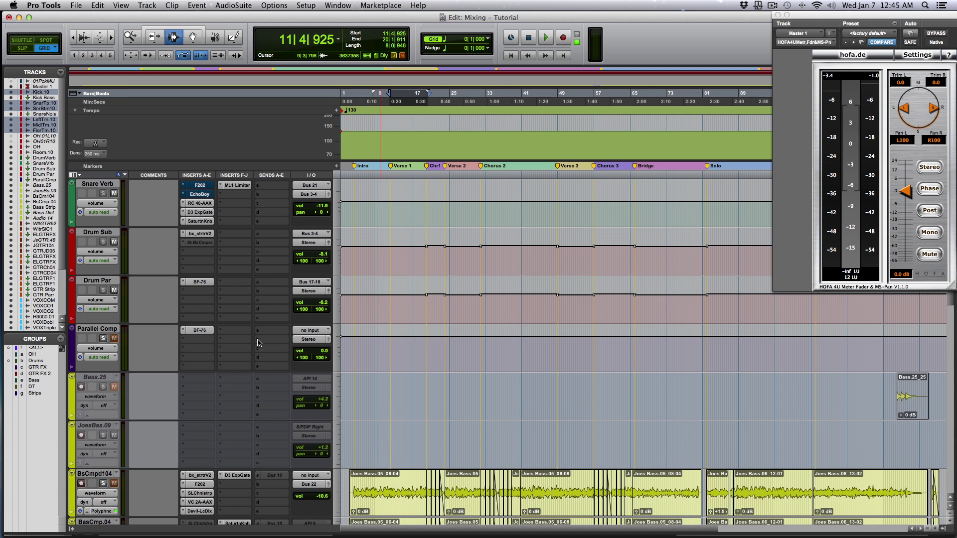
pyautogui.scroll(3)
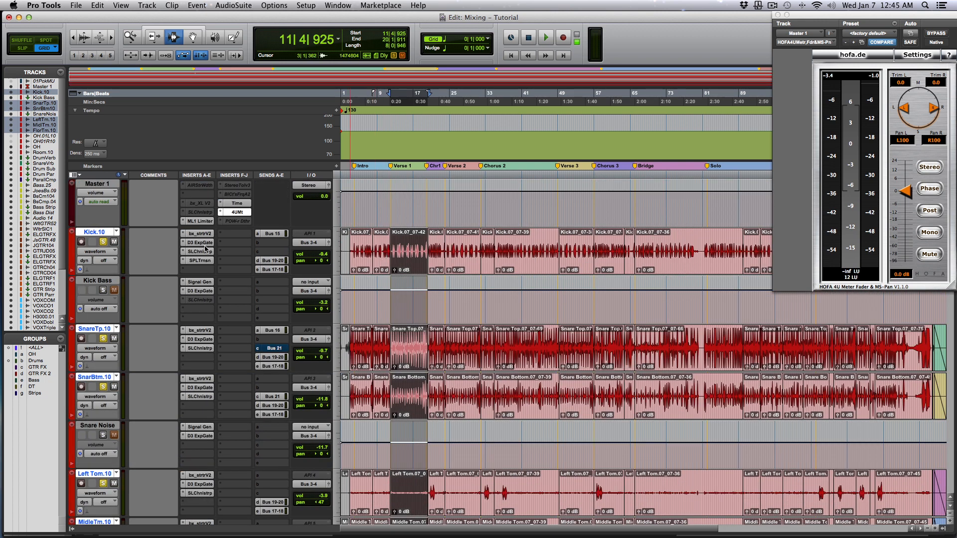
pyautogui.scroll(-3)
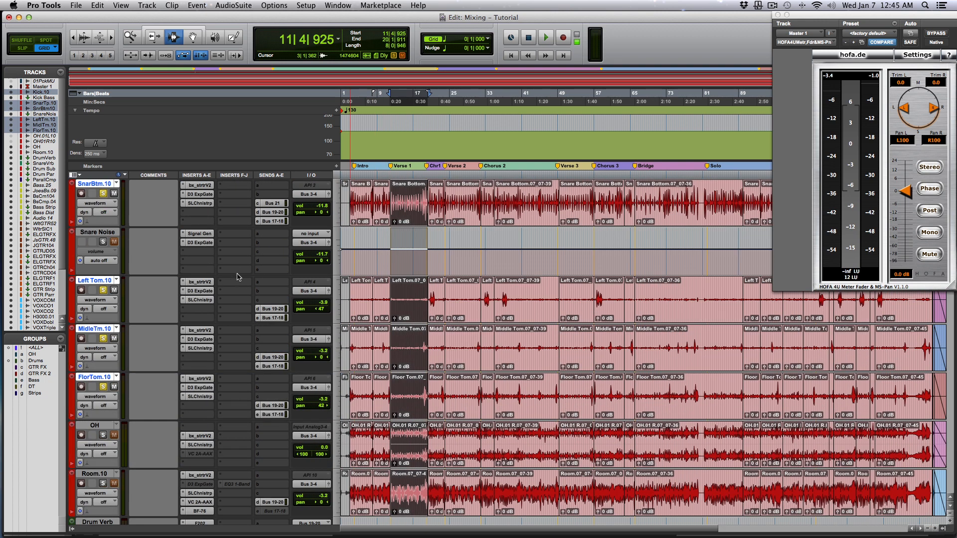
pyautogui.scroll(-3)
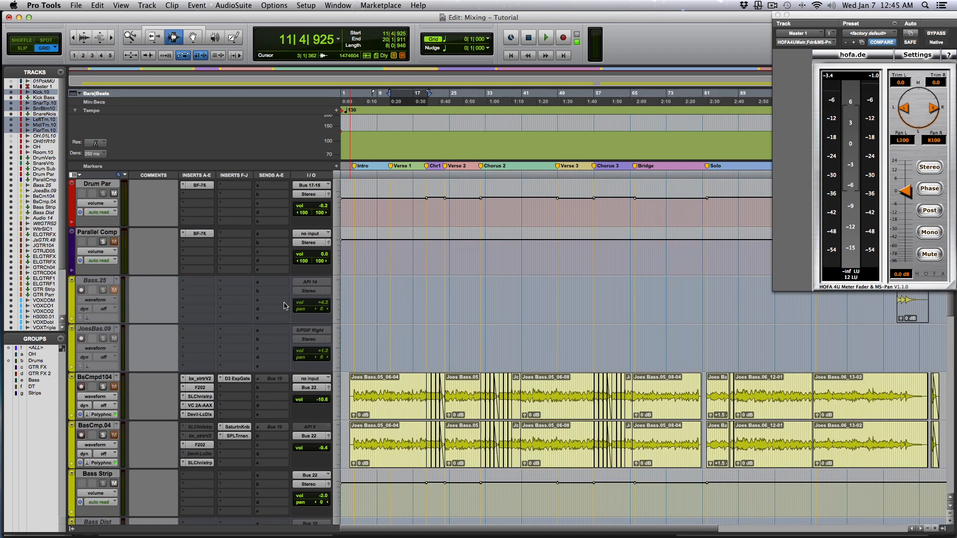
# - Set the Parallel Comp aux input to Bus 35-36 (Stereo)
pyautogui.click(311, 426)
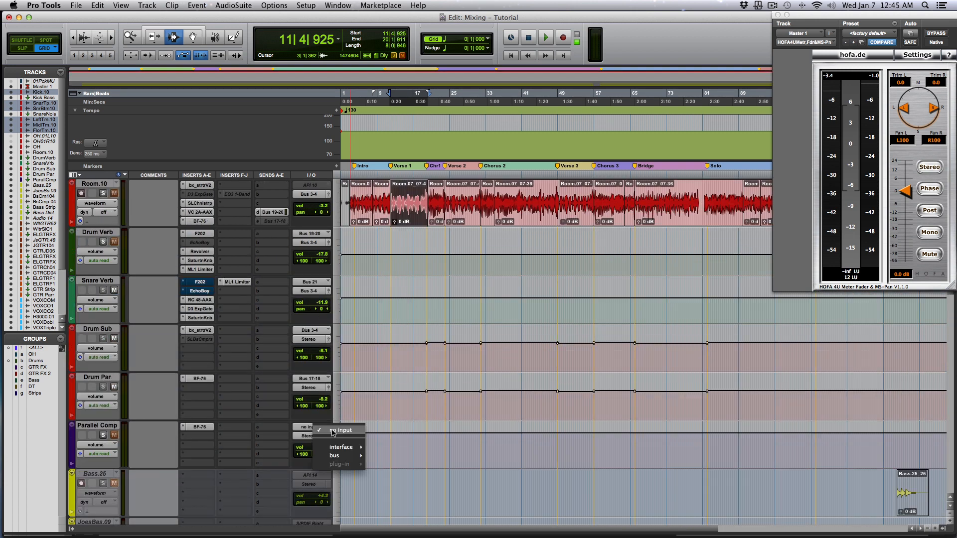
pyautogui.click(334, 455)
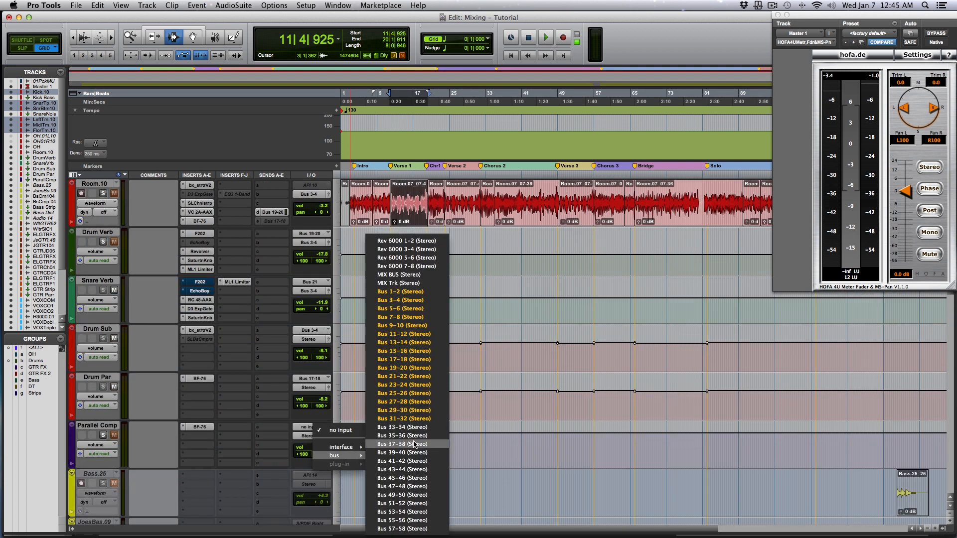
pyautogui.moveTo(402, 435)
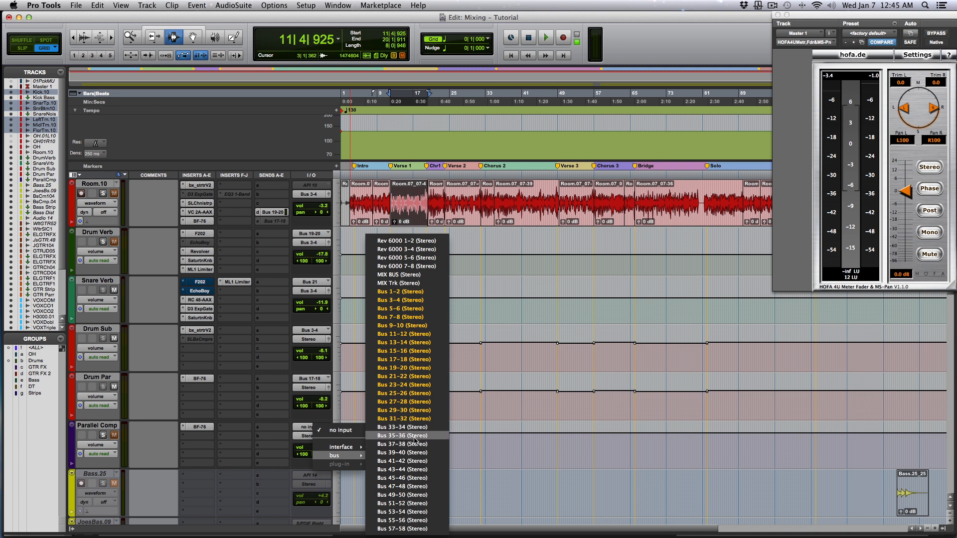
pyautogui.click(402, 435)
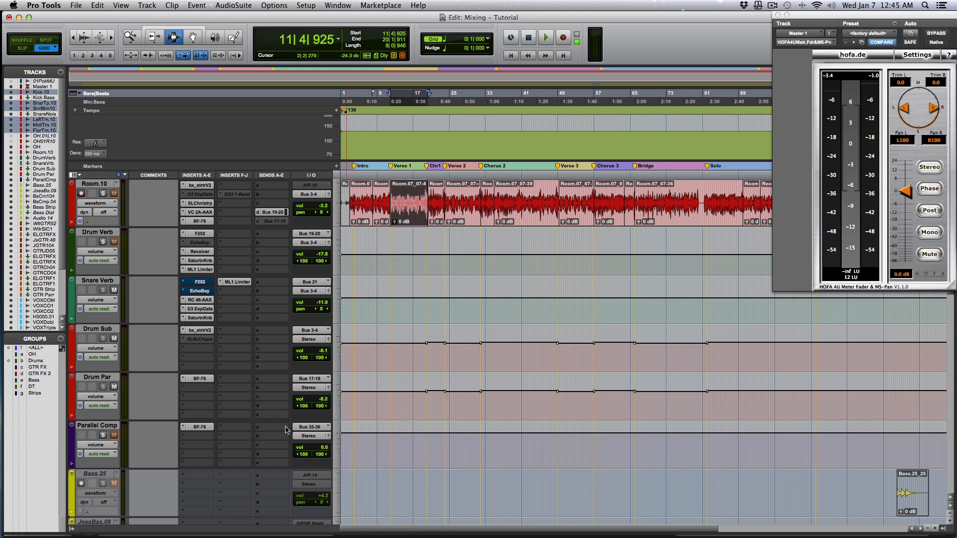
pyautogui.scroll(3)
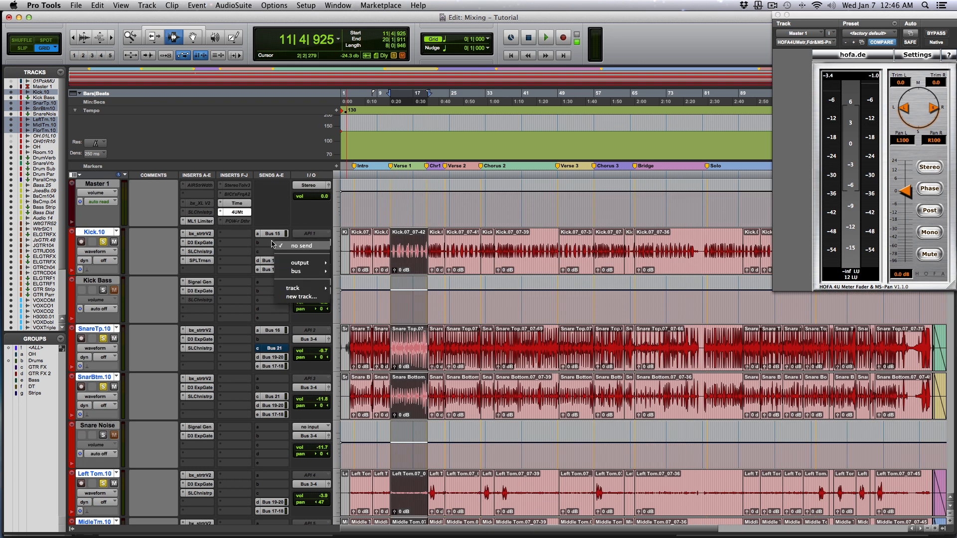
pyautogui.moveTo(296, 271)
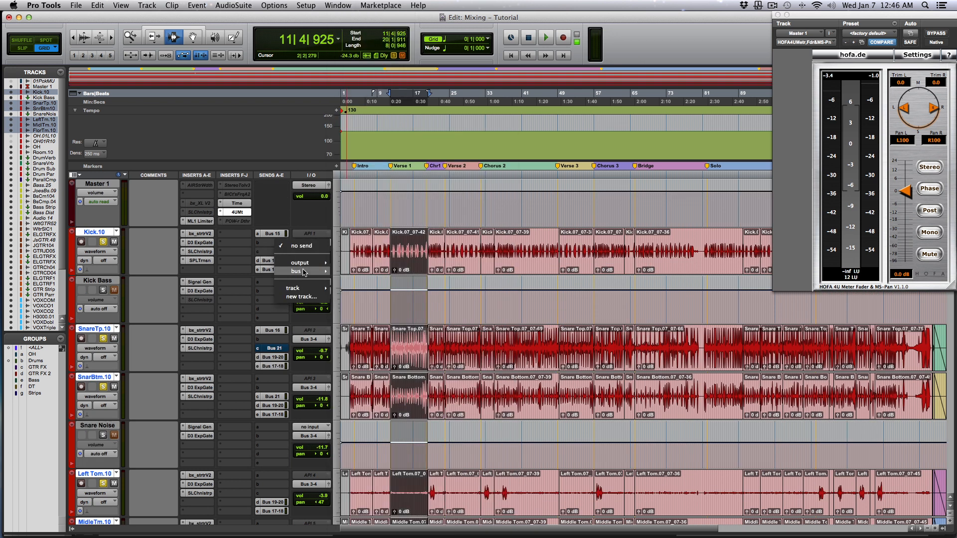
# - Add a send on Kick and the other drum tracks routed to Bus 35-36
pyautogui.click(296, 271)
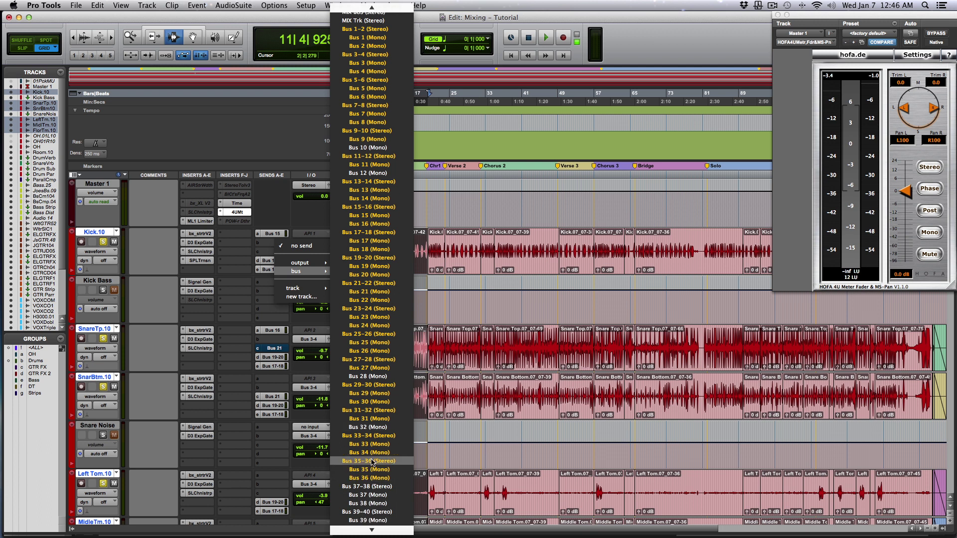
pyautogui.click(367, 460)
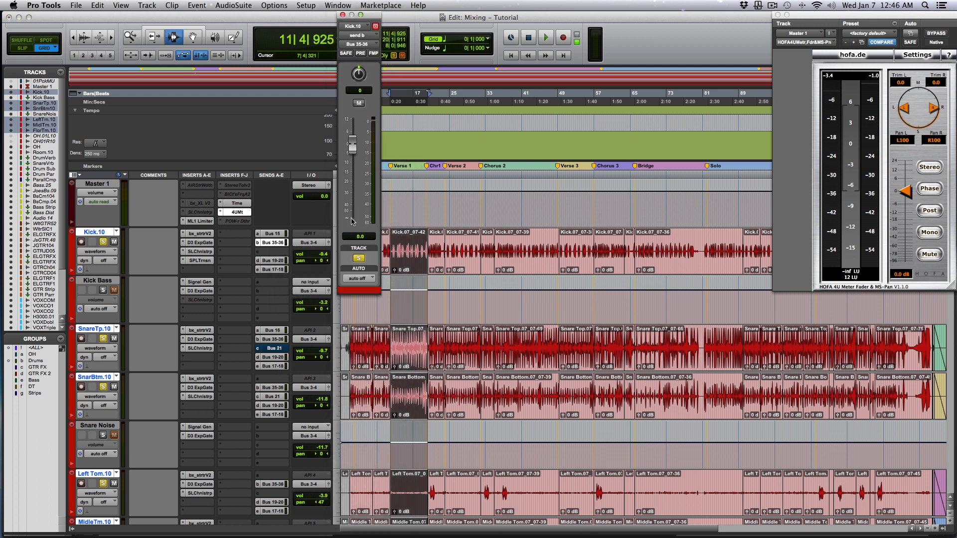
pyautogui.moveTo(380, 193)
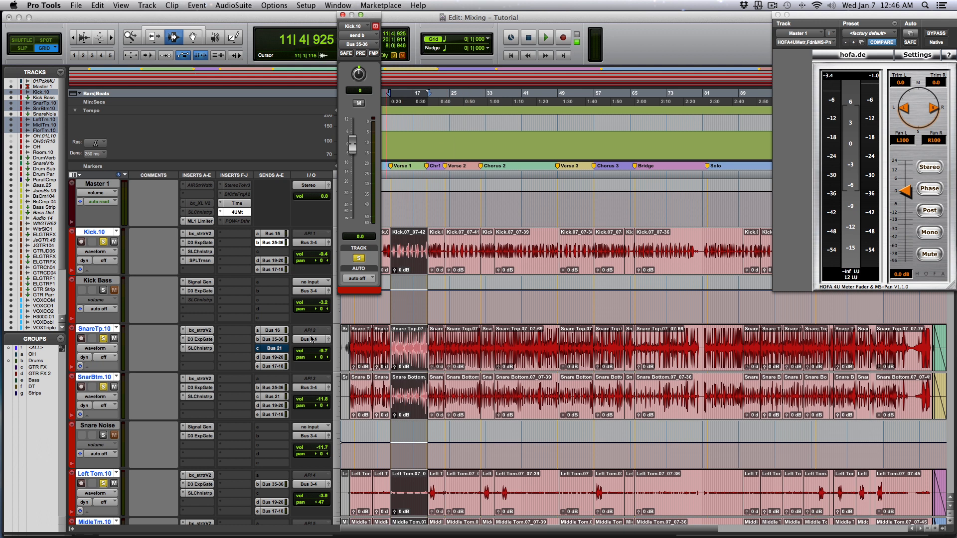
pyautogui.scroll(-3)
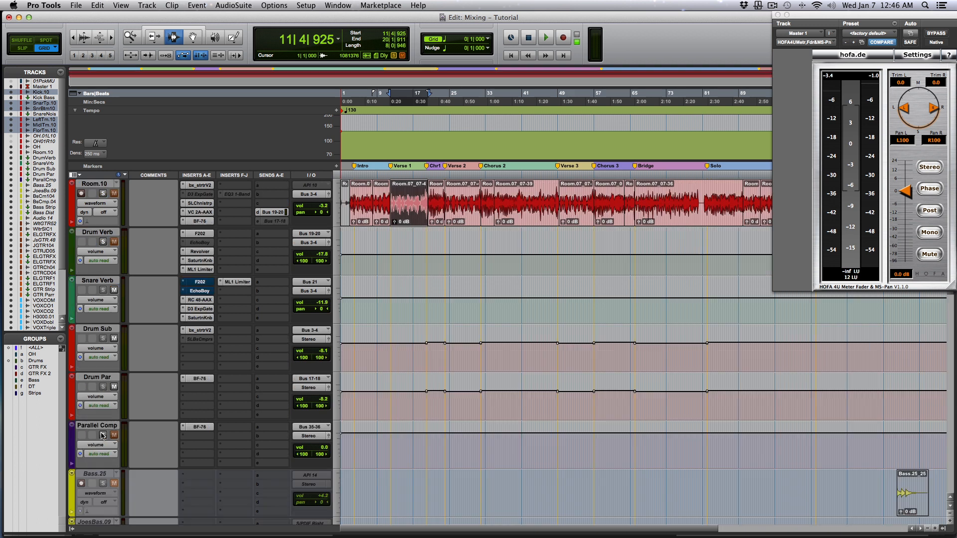
# - During playback, bring the Parallel Comp fader to -11.9 dB, then stop
pyautogui.click(103, 435)
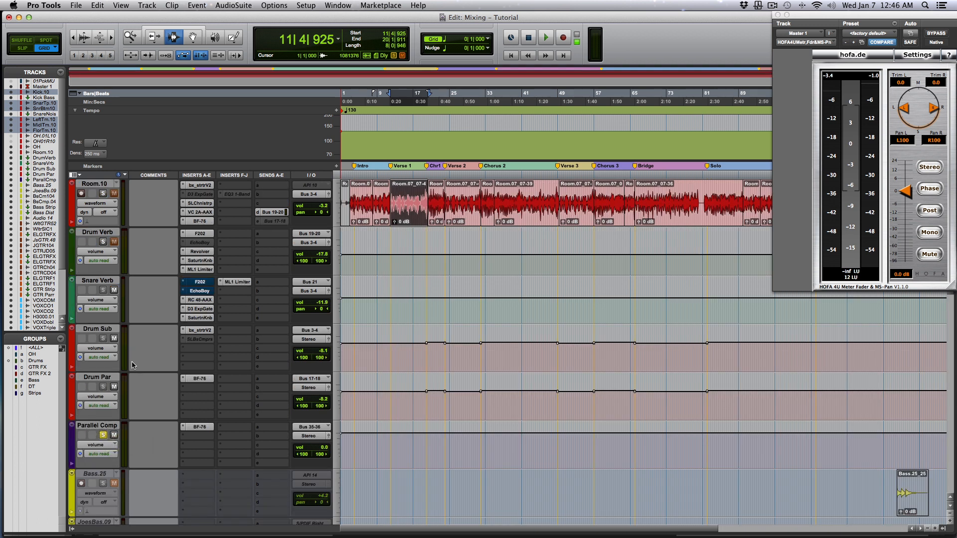
pyautogui.moveTo(126, 391)
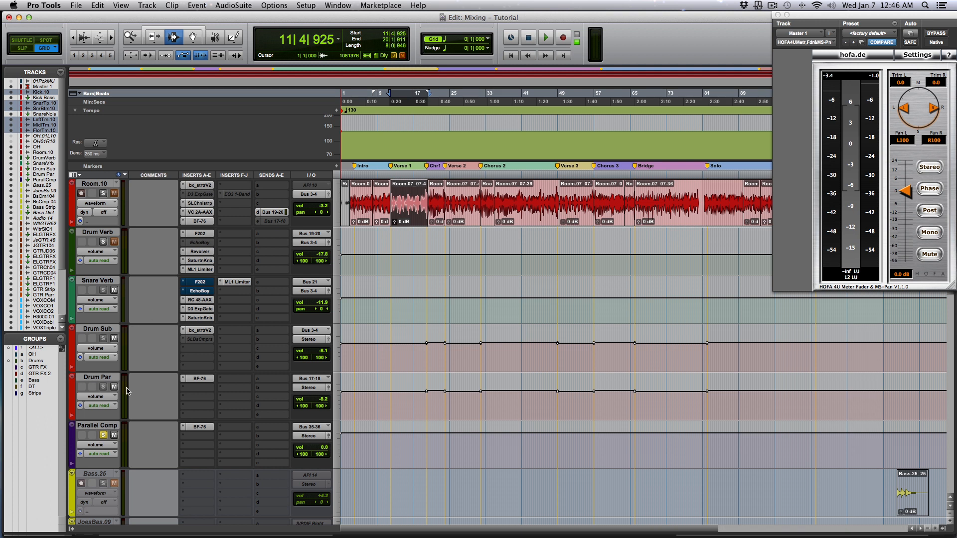
pyautogui.moveTo(325, 452)
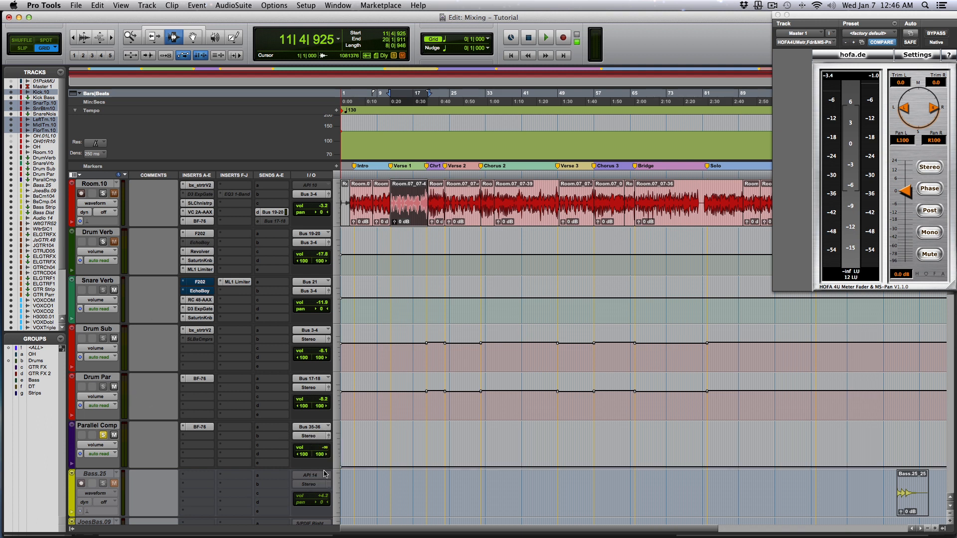
pyautogui.click(544, 38)
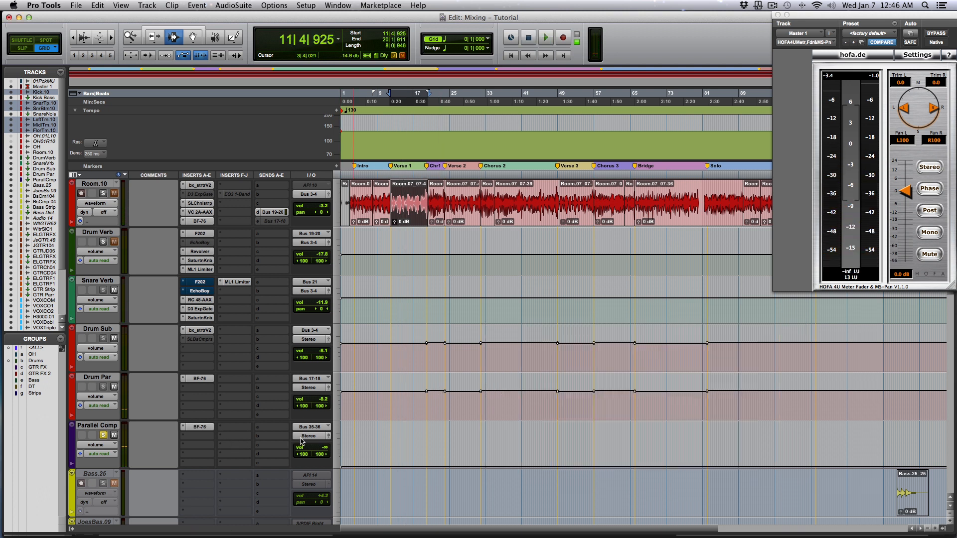
pyautogui.moveTo(317, 450)
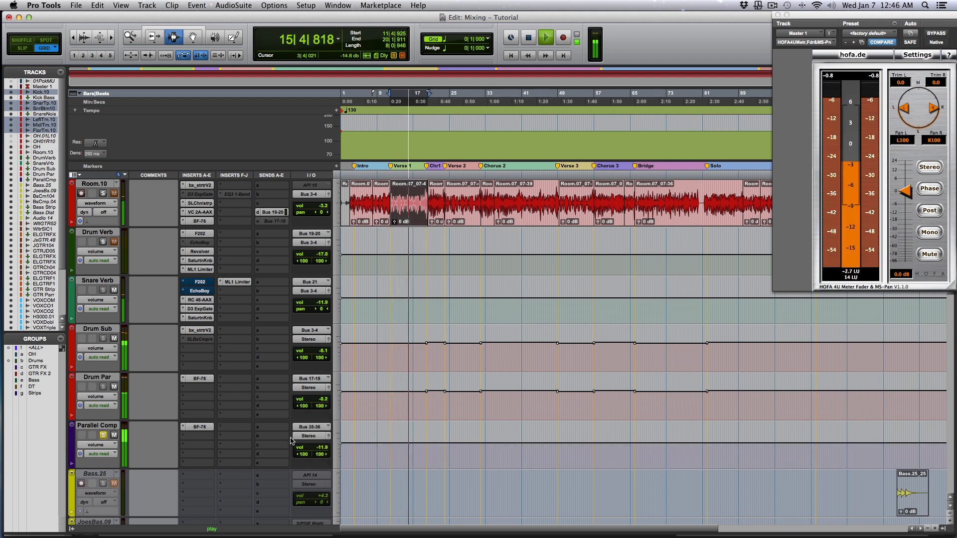
pyautogui.click(528, 37)
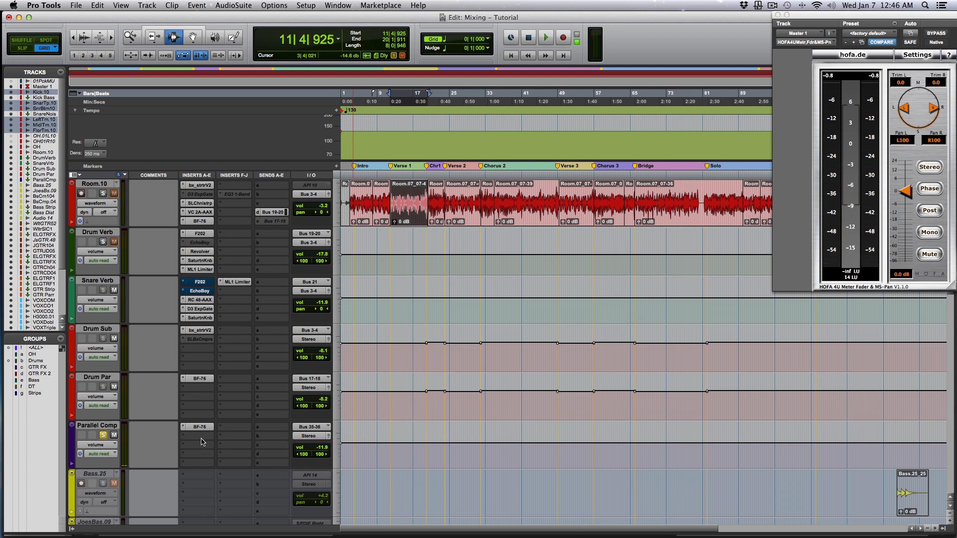
pyautogui.moveTo(103, 434)
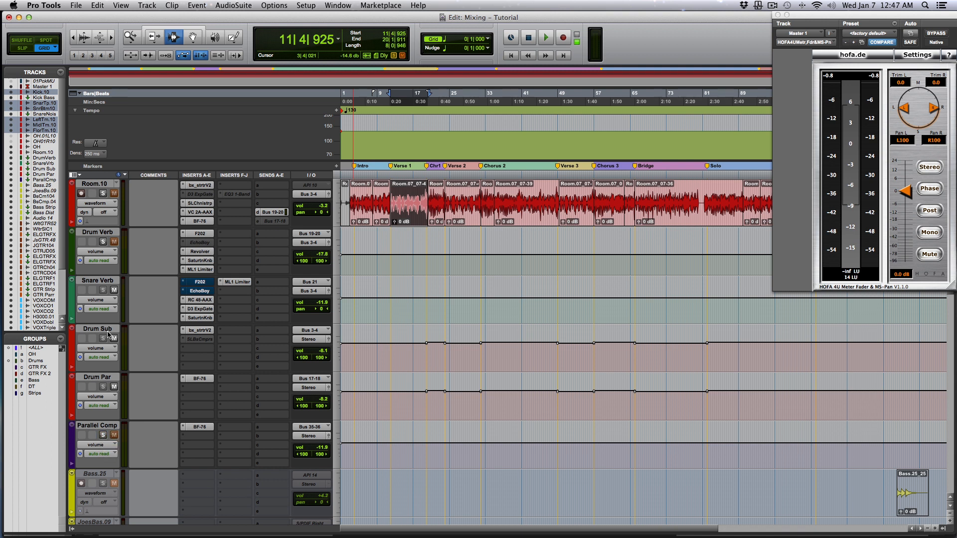
# - Solo the drum tracks with Parallel Comp and toggle Parallel Comp while playing
pyautogui.click(544, 37)
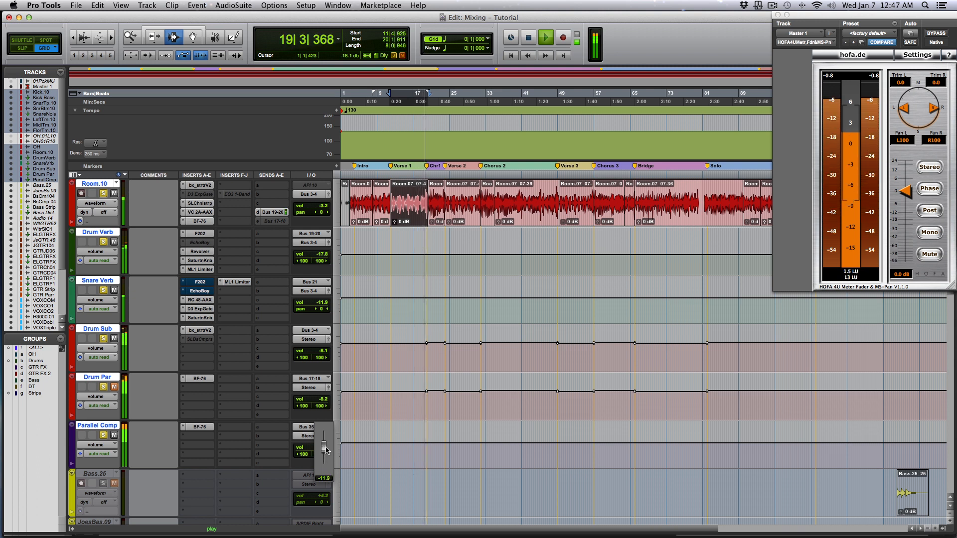
pyautogui.click(544, 37)
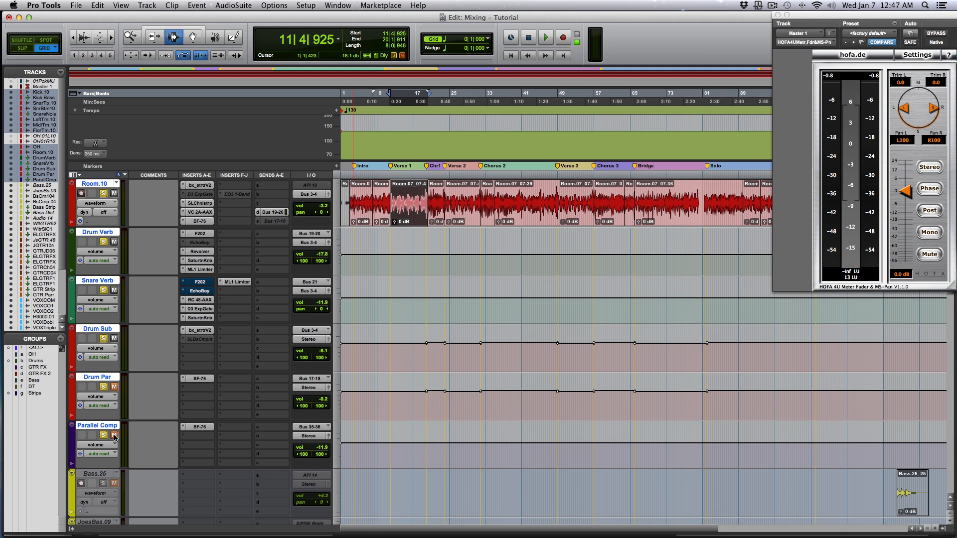
pyautogui.click(545, 37)
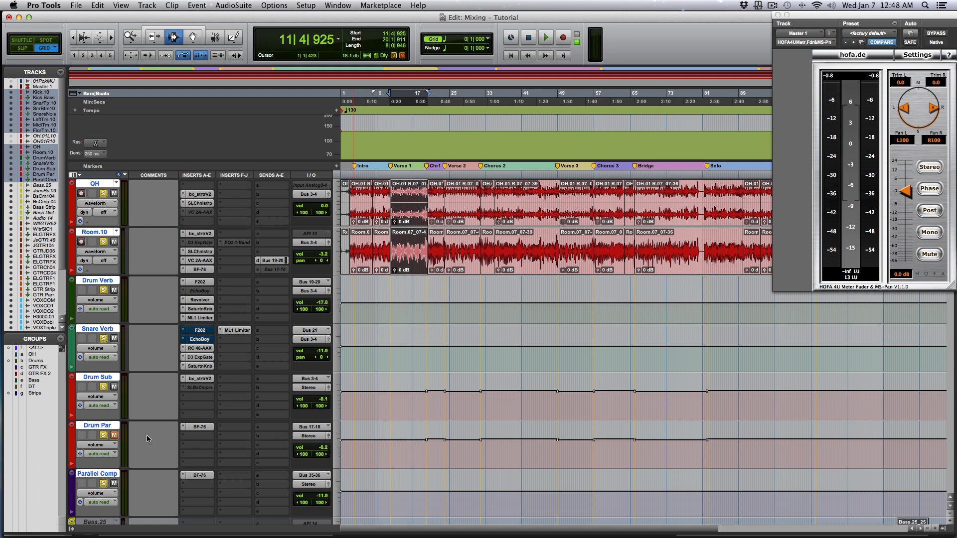
pyautogui.moveTo(204, 460)
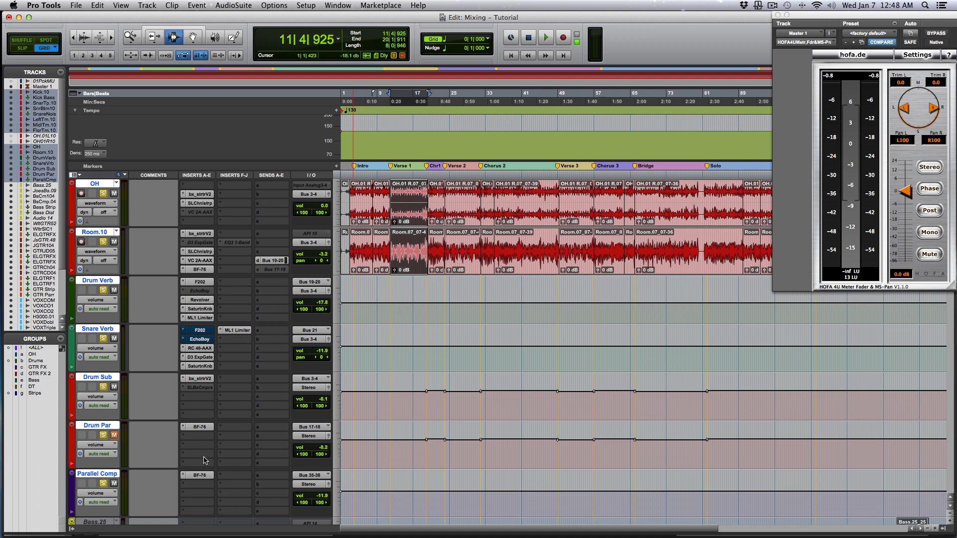
# - Insert SSL Channelstrip (stereo) in Parallel Comp's second slot and close its window
pyautogui.click(198, 377)
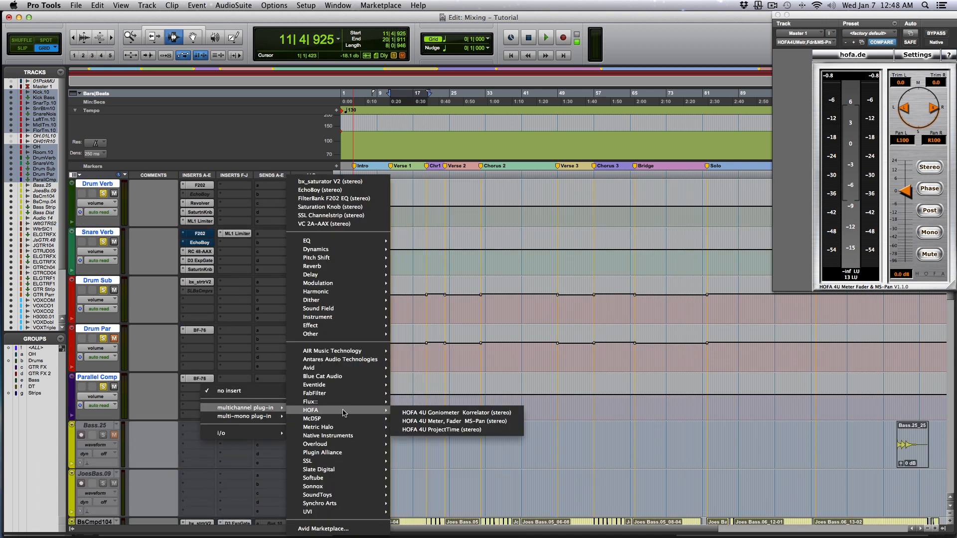
pyautogui.moveTo(331, 215)
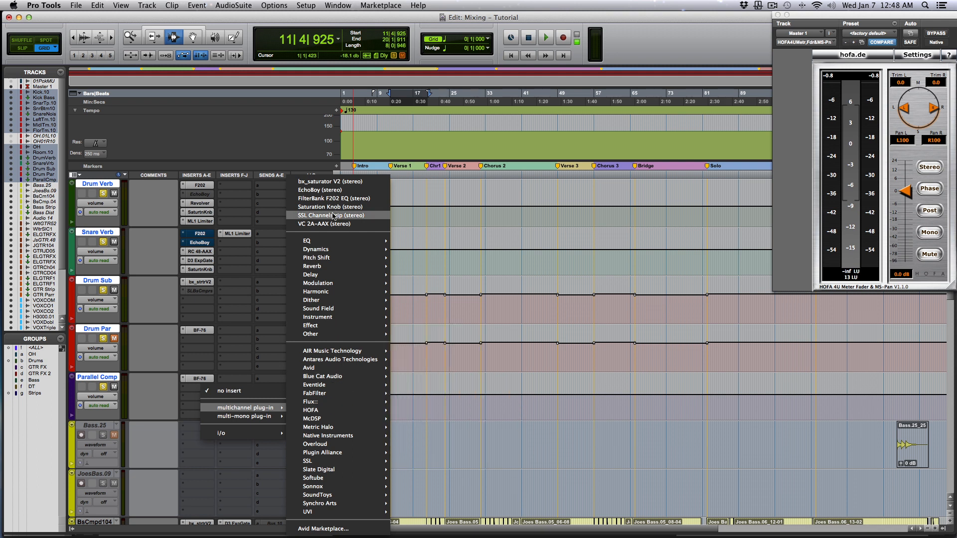
pyautogui.click(330, 214)
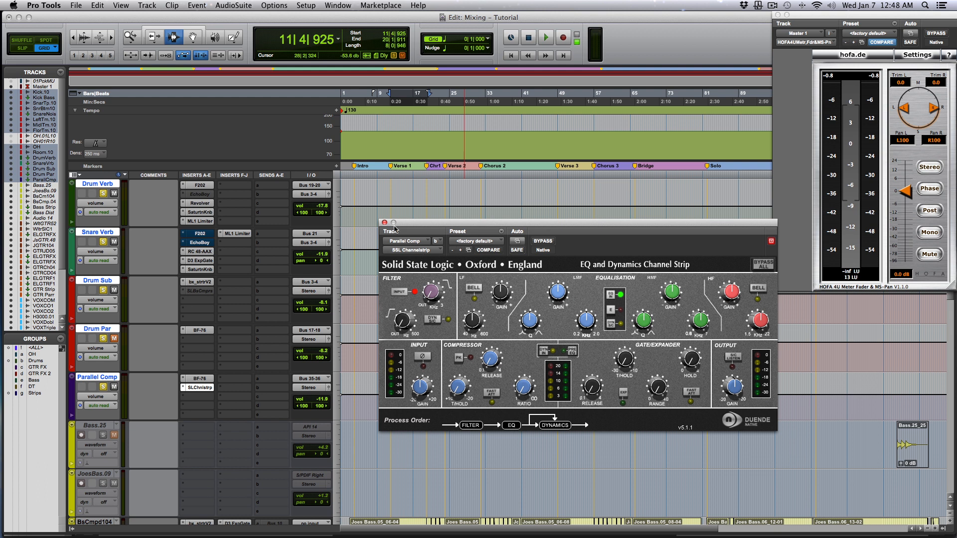
pyautogui.click(385, 222)
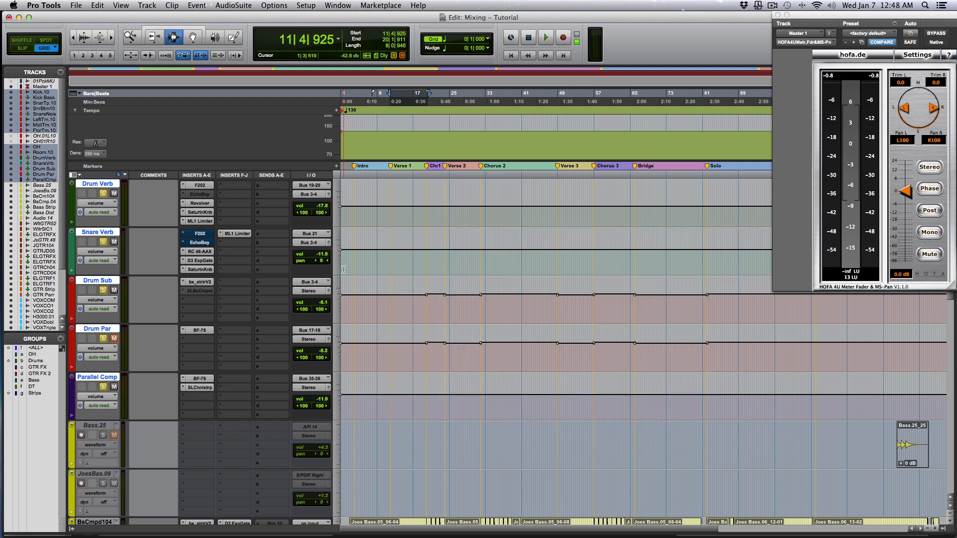